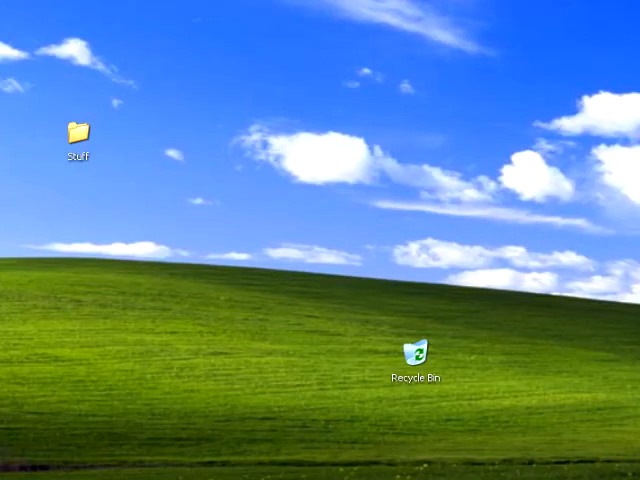
# Launch the 250 Best Arcade Games CD menu so the Selection Menu appears
pyautogui.click(10, 476)
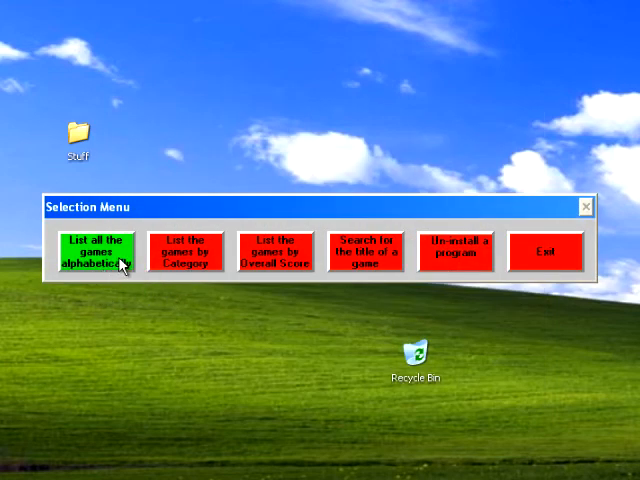
pyautogui.moveTo(112, 264)
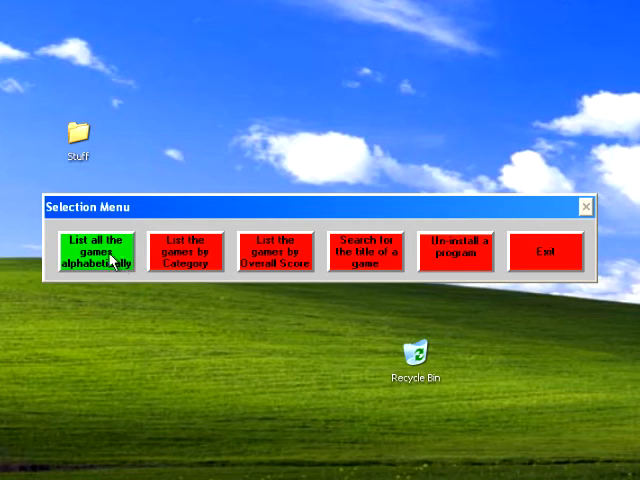
pyautogui.moveTo(470, 252)
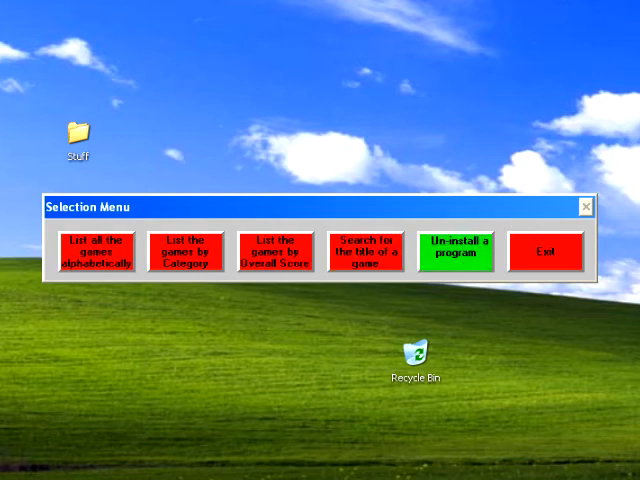
pyautogui.moveTo(512, 260)
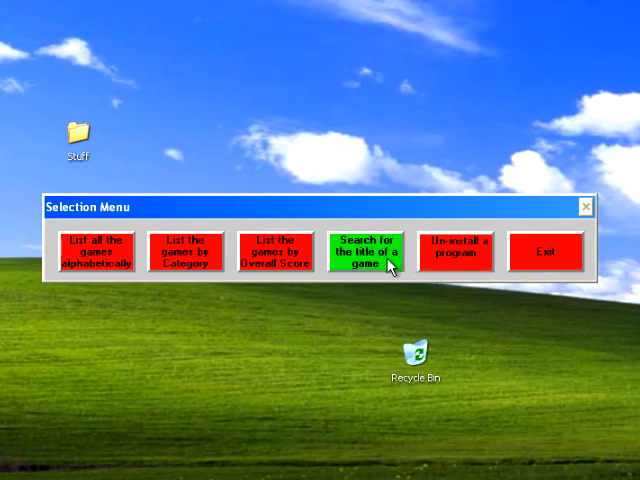
pyautogui.moveTo(292, 272)
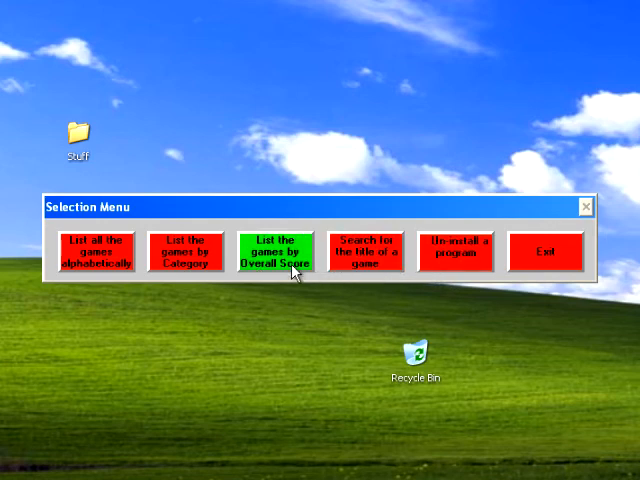
# List games with a minimum overall score of 6 and browse titles up to Global War
pyautogui.click(278, 252)
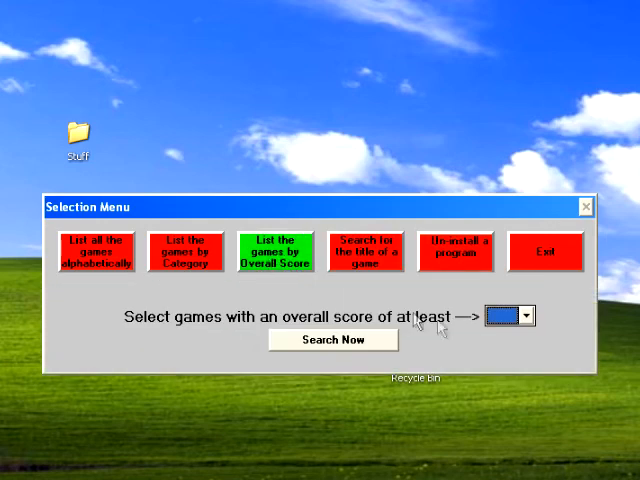
pyautogui.click(528, 316)
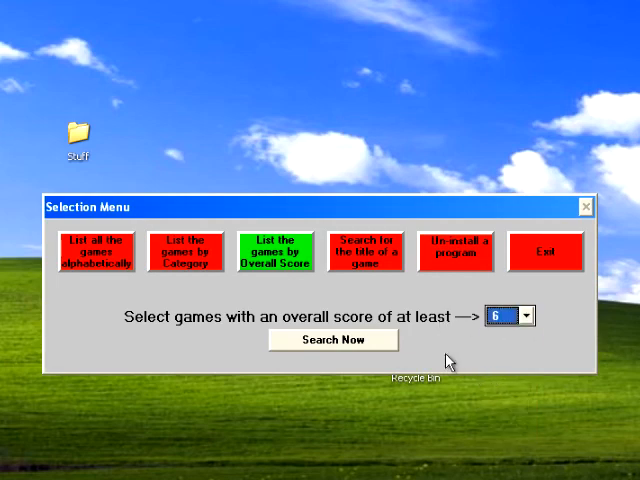
pyautogui.click(332, 340)
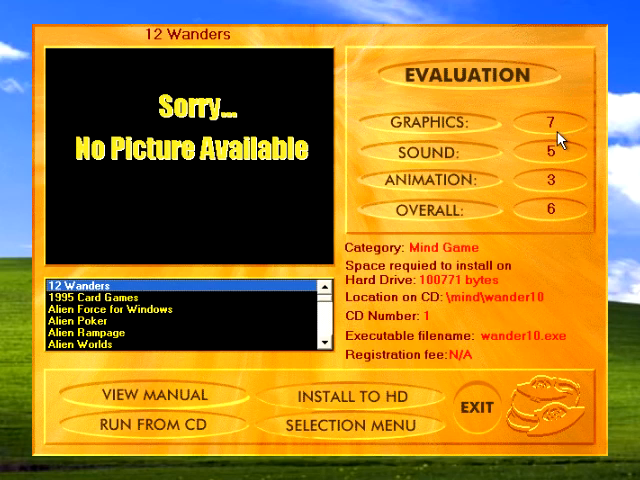
pyautogui.moveTo(542, 236)
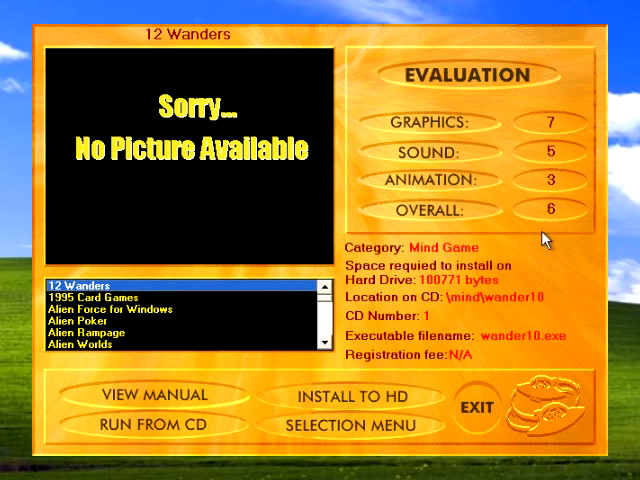
pyautogui.click(130, 312)
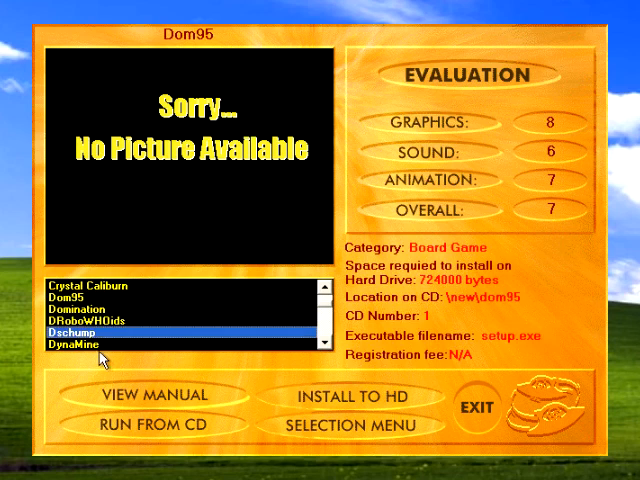
pyautogui.click(70, 332)
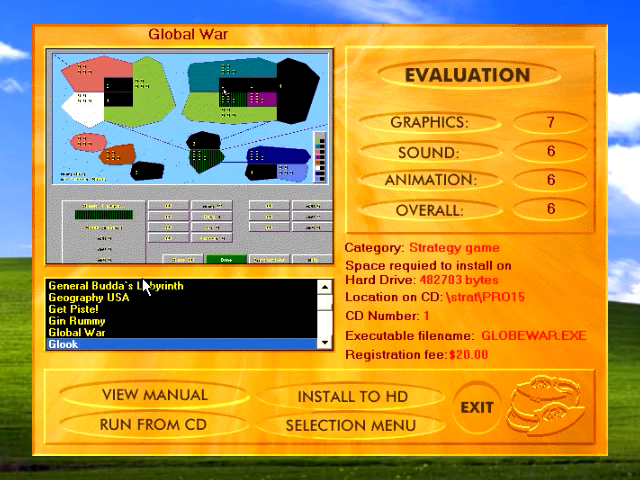
# Browse Gobman and Hurricane for Windows, then exit the game browser
pyautogui.click(100, 344)
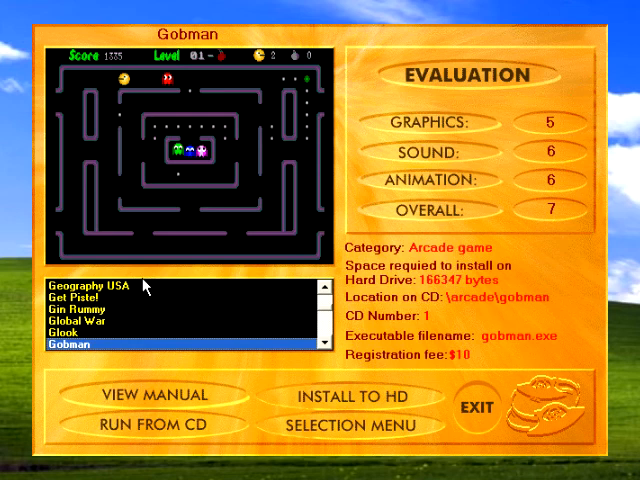
pyautogui.click(96, 350)
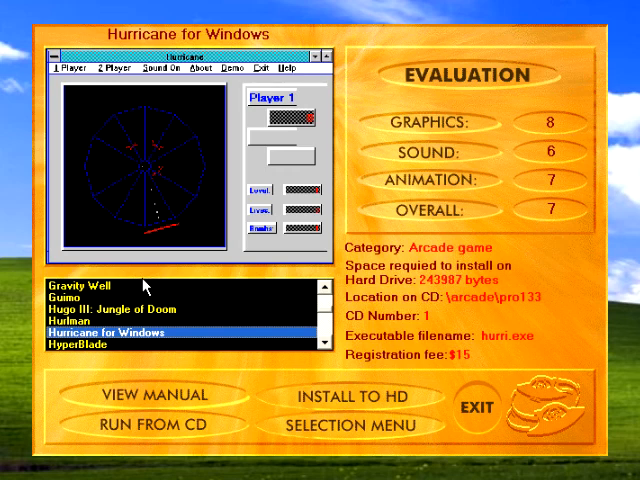
pyautogui.moveTo(540, 132)
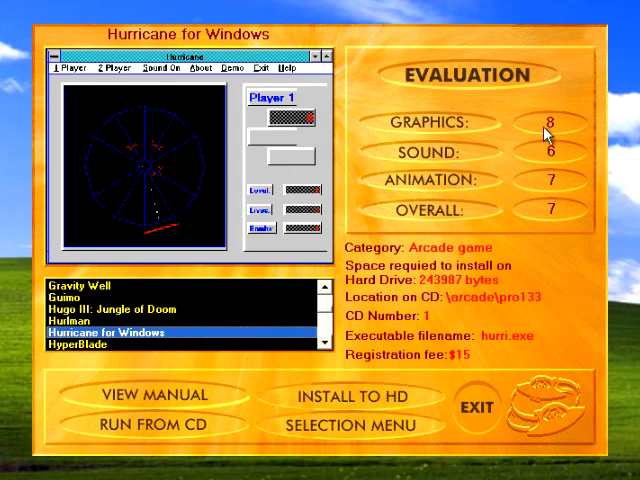
pyautogui.click(496, 410)
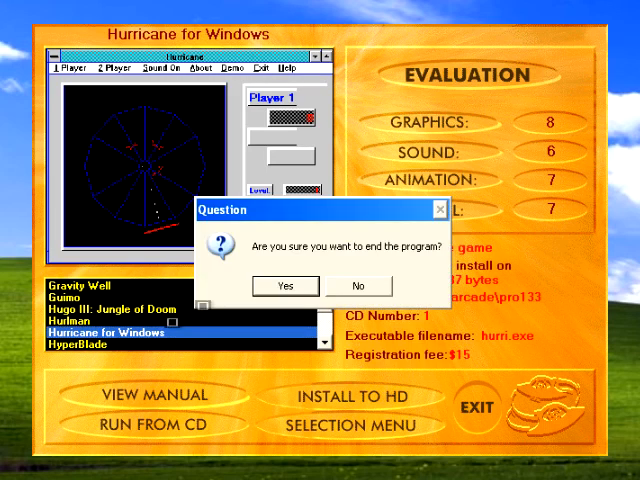
# Confirm exiting, switch to listing by category and try Casino, Kids, Mind before choosing Arcade
pyautogui.click(284, 286)
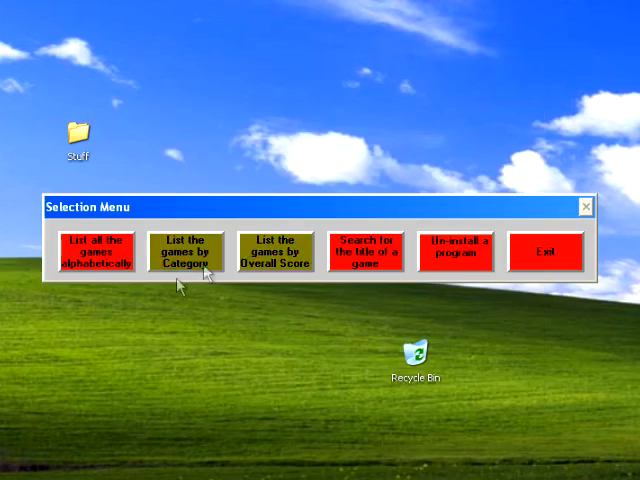
pyautogui.click(186, 252)
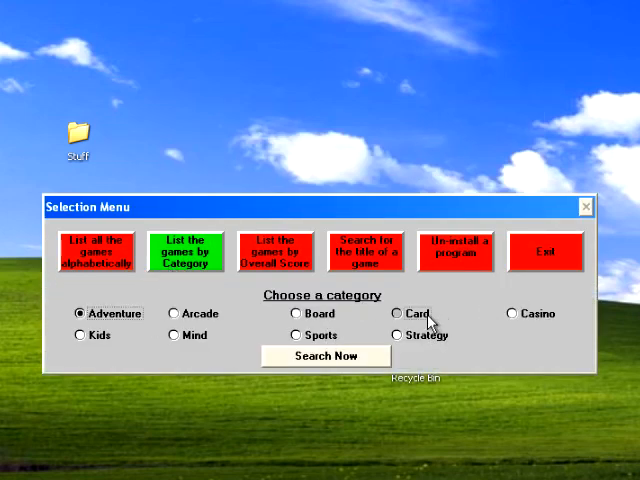
pyautogui.click(508, 314)
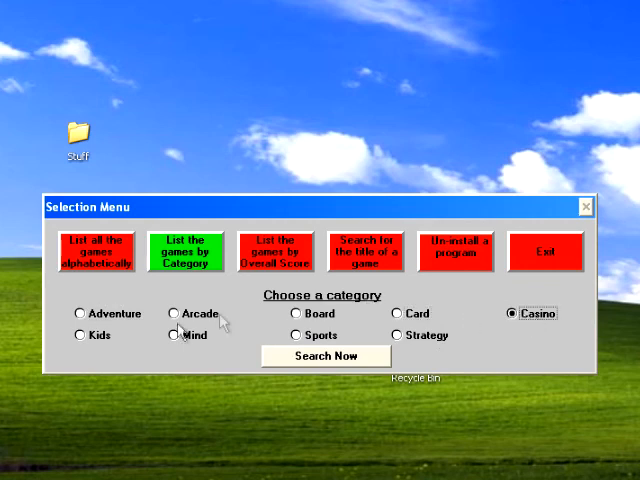
pyautogui.click(80, 336)
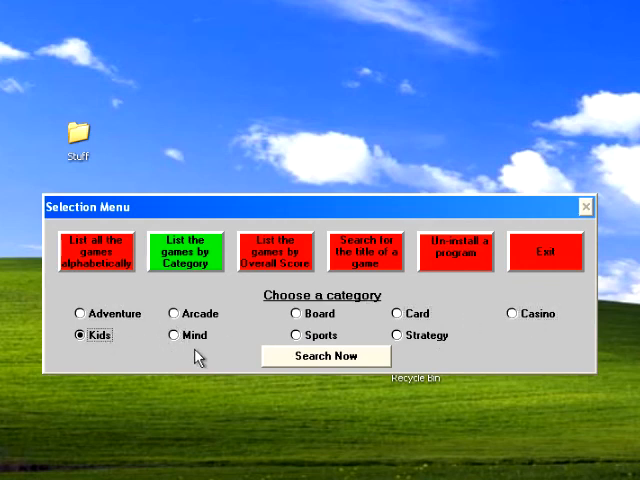
pyautogui.click(172, 336)
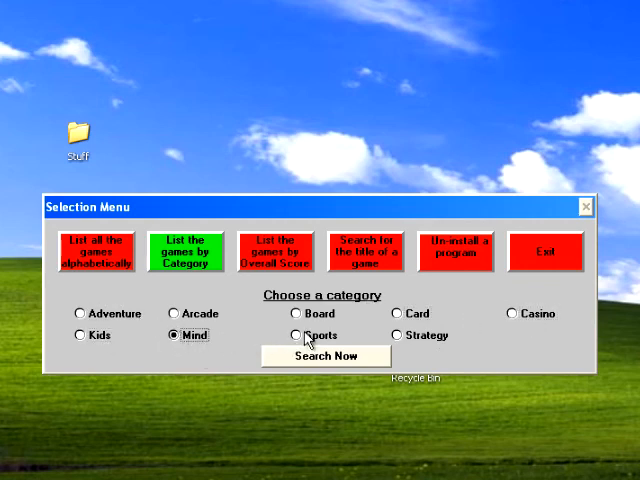
pyautogui.click(170, 314)
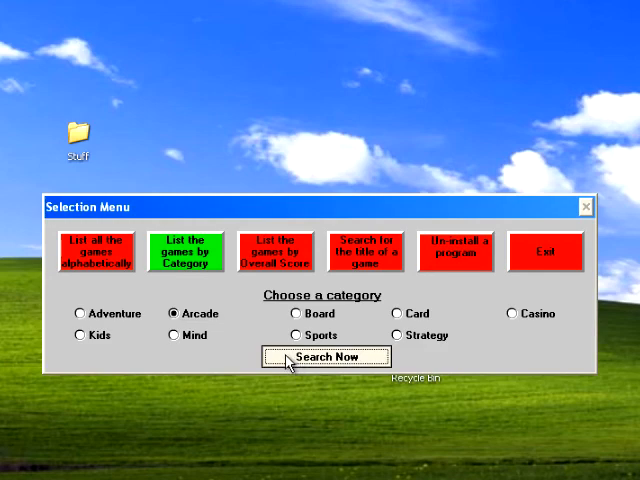
# Search the Arcade category and browse Asteroid and ATR II down to Iron Blood
pyautogui.click(320, 356)
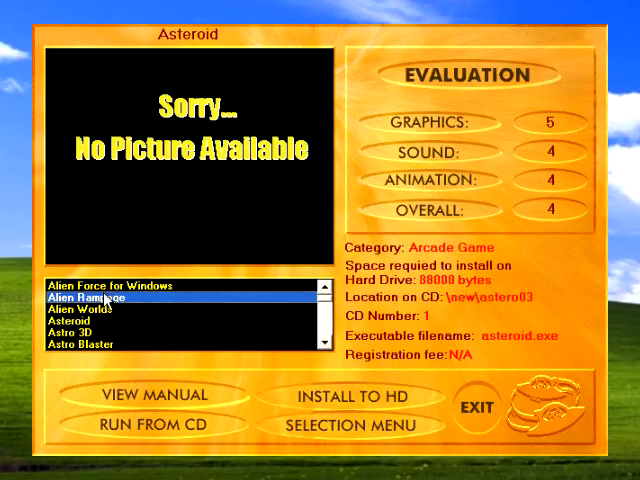
pyautogui.click(90, 344)
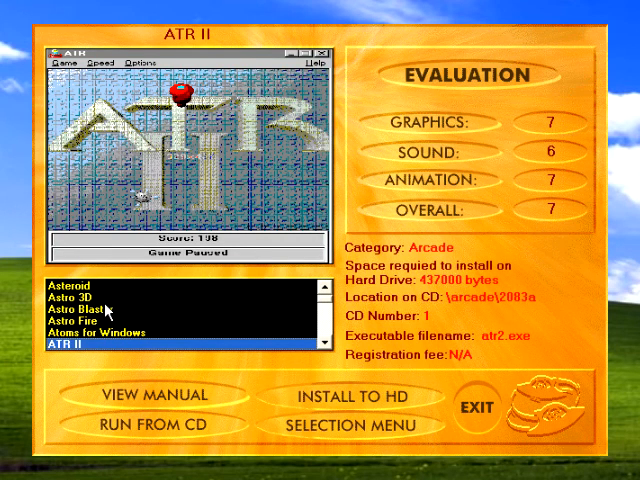
pyautogui.click(104, 330)
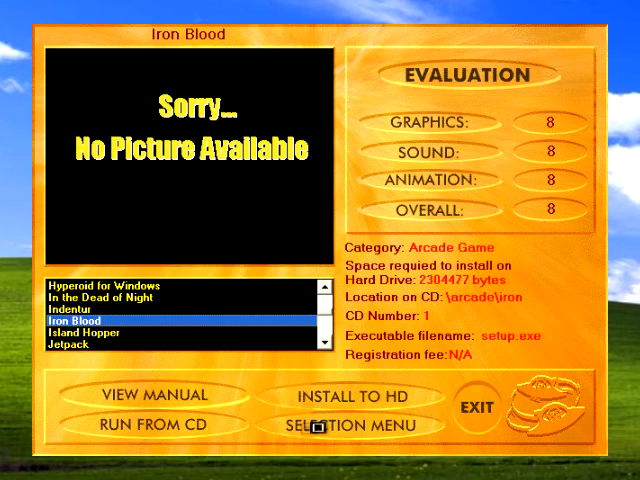
# Run Iron Blood from the CD, accept the DOS warning and return to the launcher
pyautogui.click(150, 424)
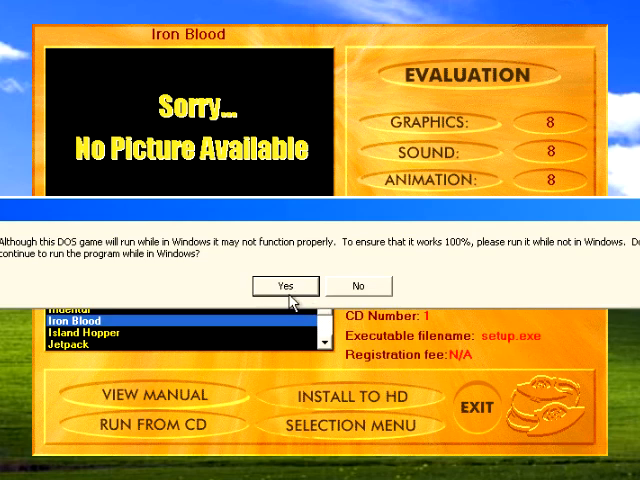
pyautogui.click(284, 286)
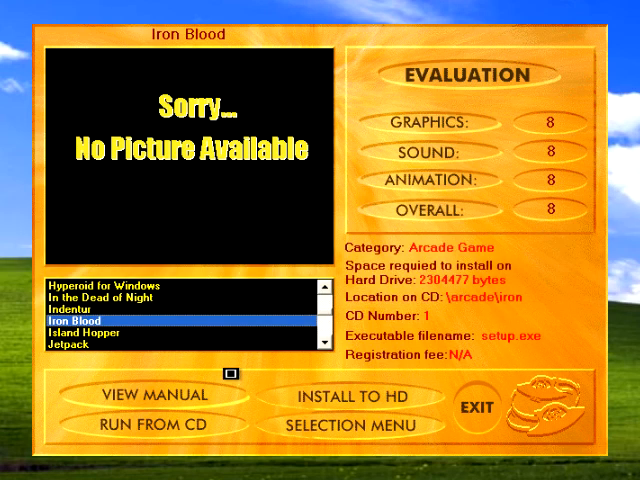
pyautogui.click(350, 396)
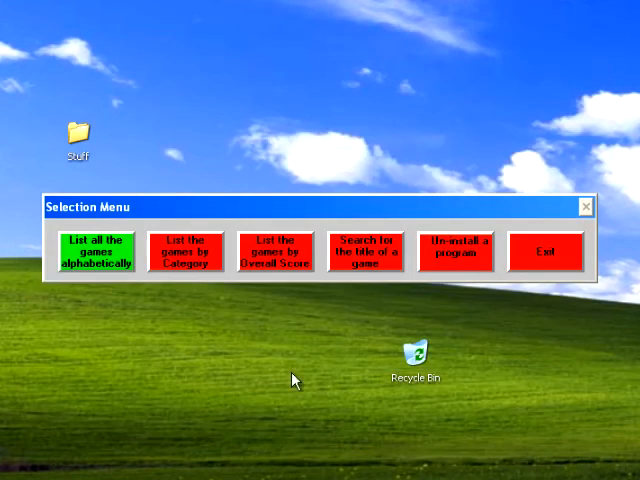
# List games by category again, trying Mind before settling on Sports
pyautogui.click(186, 252)
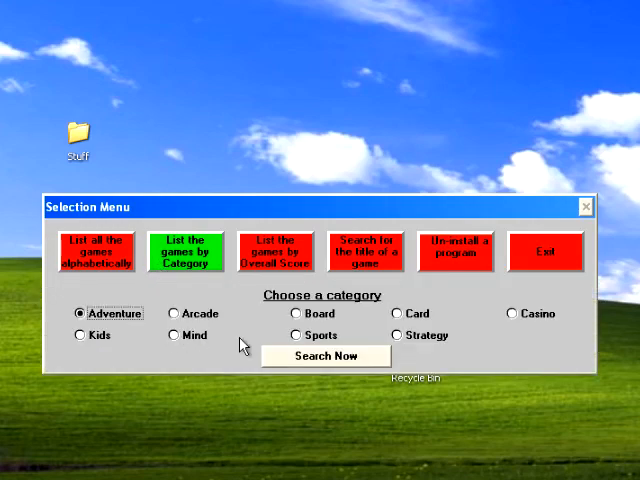
pyautogui.click(174, 336)
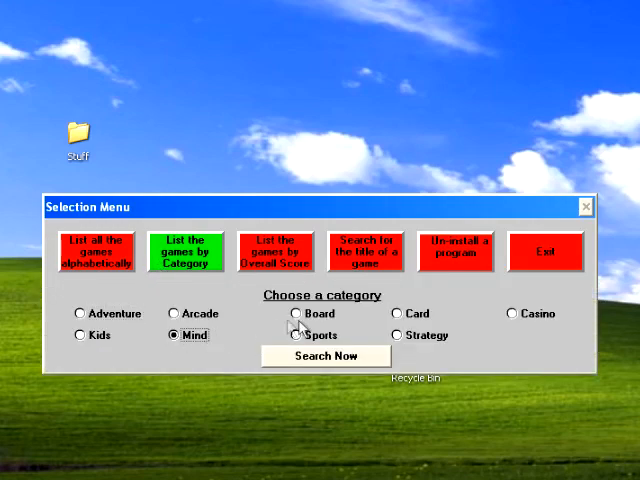
pyautogui.click(298, 336)
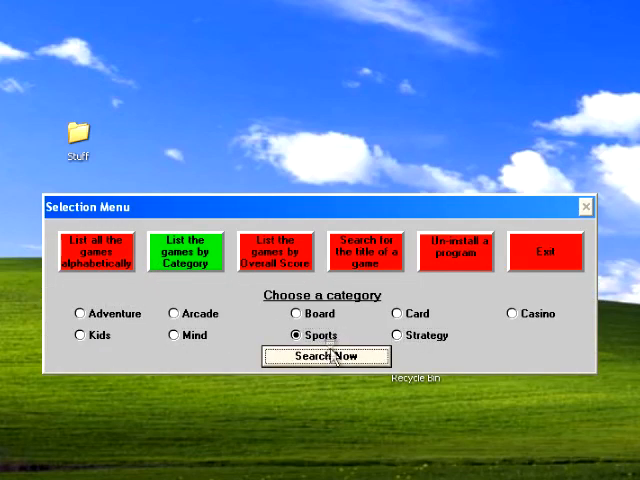
# Search the Sports category and view Challenge Pool for Windows, then Golf
pyautogui.click(322, 356)
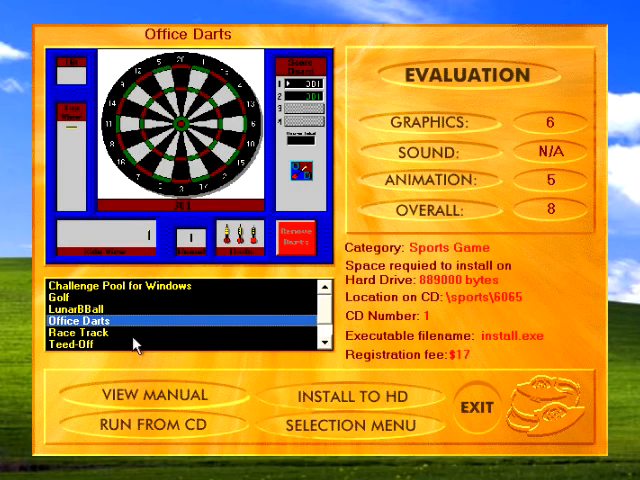
pyautogui.click(130, 288)
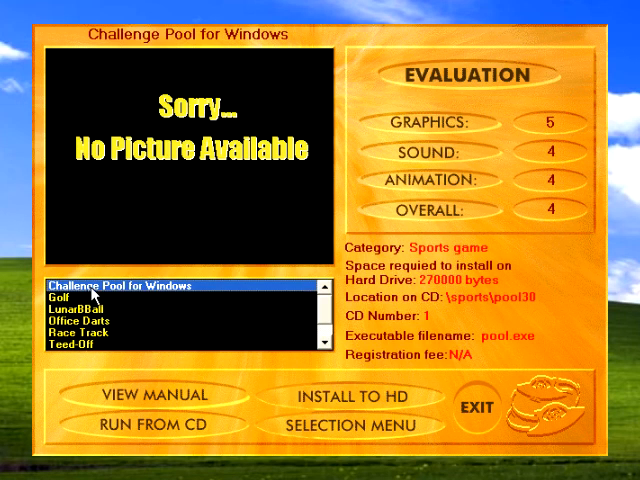
pyautogui.click(76, 300)
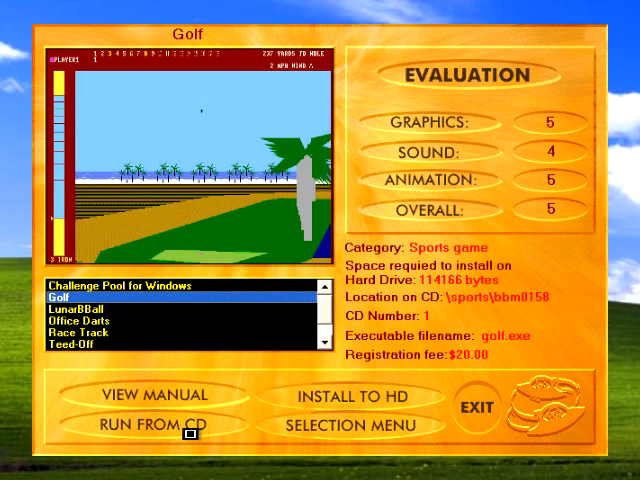
# Run Golf from the CD, bringing up the DOS compatibility warning
pyautogui.click(148, 422)
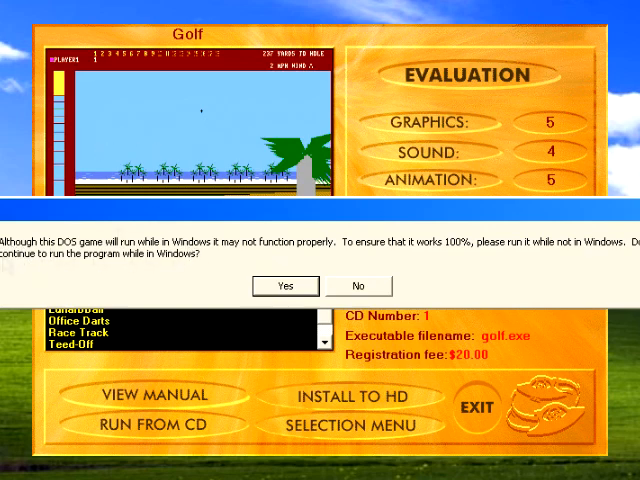
pyautogui.moveTo(296, 304)
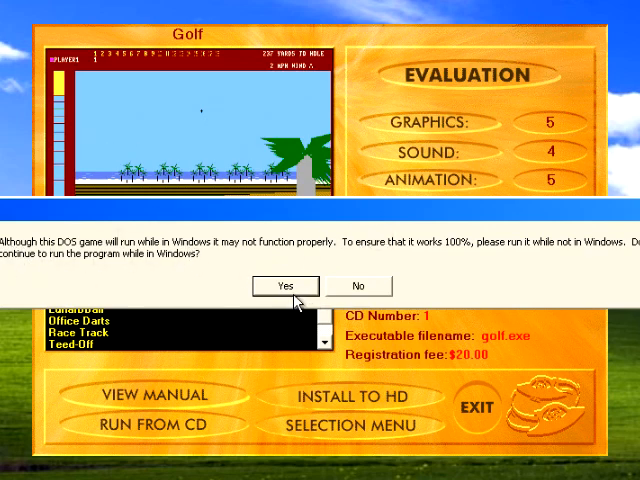
pyautogui.moveTo(280, 216)
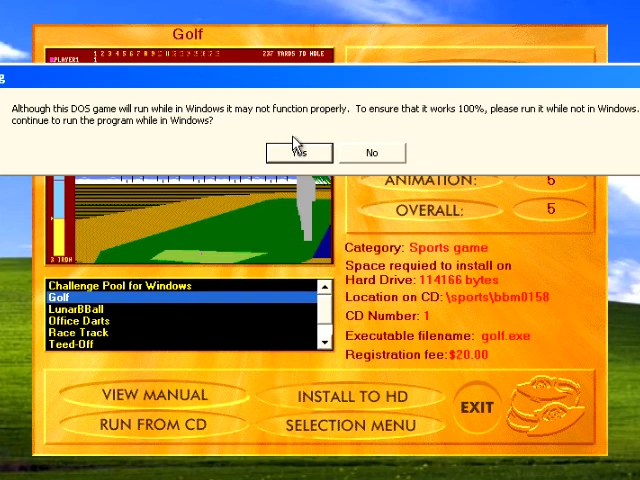
# Agree to run the DOS game under Windows so Golf starts full screen
pyautogui.click(292, 152)
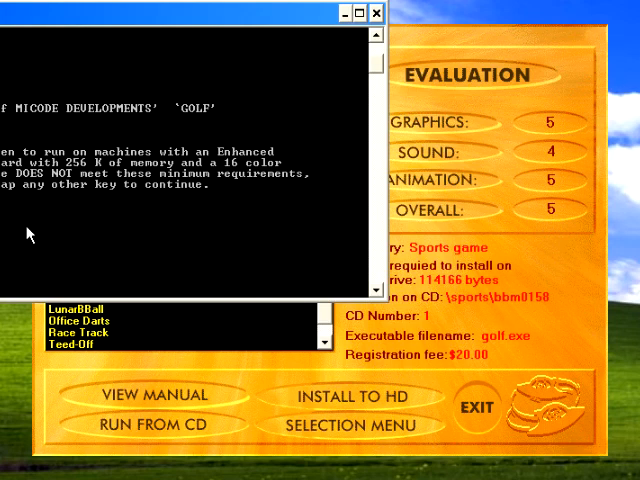
pyautogui.moveTo(70, 160)
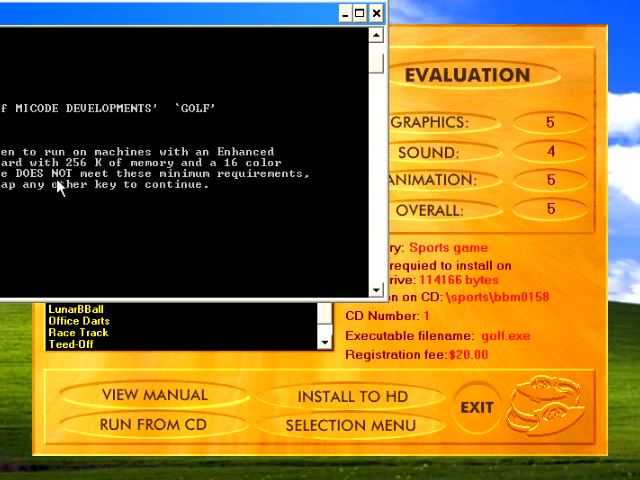
pyautogui.moveTo(44, 222)
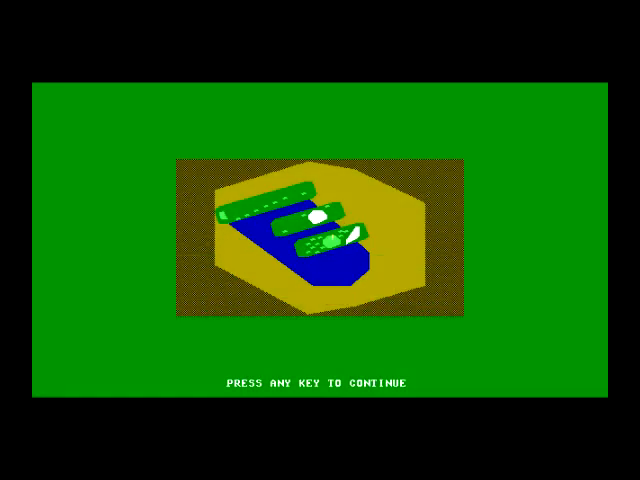
# Leave Golf and browse Teed-Off, Golf and Office Darts in the sports list
pyautogui.press('space')
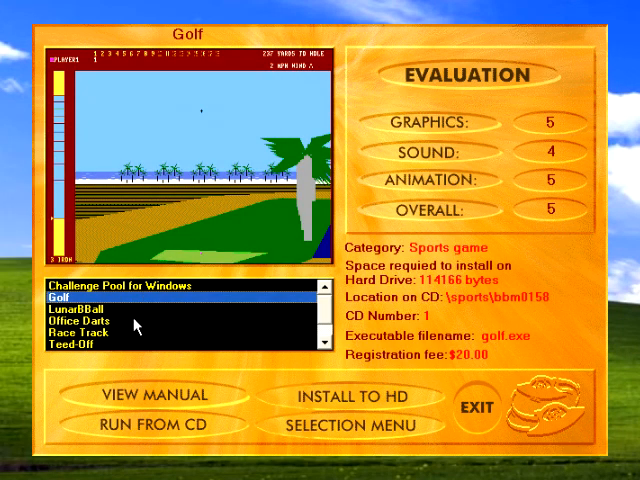
pyautogui.click(82, 340)
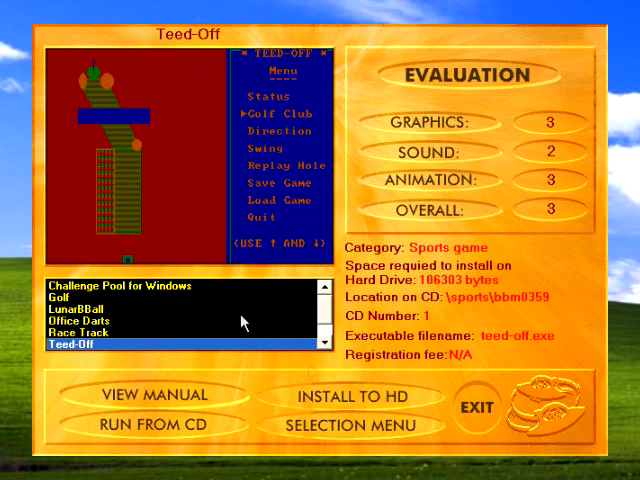
pyautogui.moveTo(576, 136)
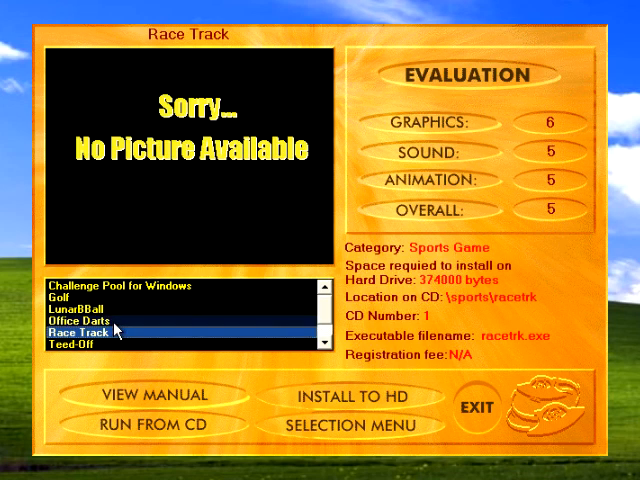
pyautogui.click(70, 300)
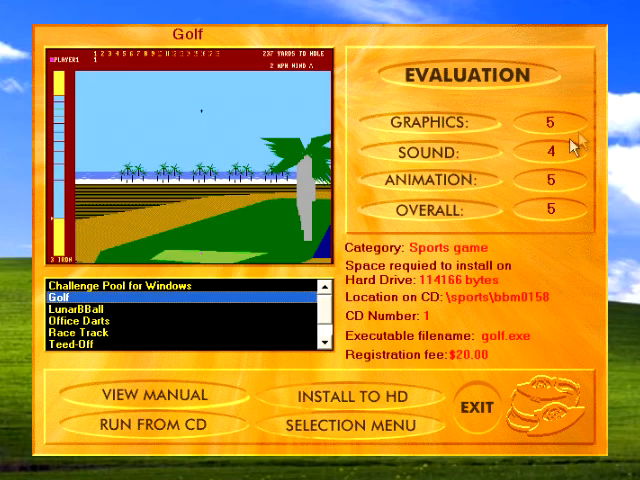
pyautogui.moveTo(116, 318)
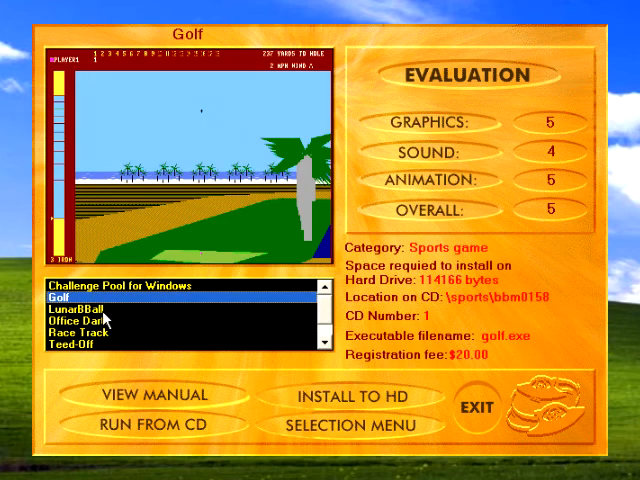
pyautogui.click(84, 322)
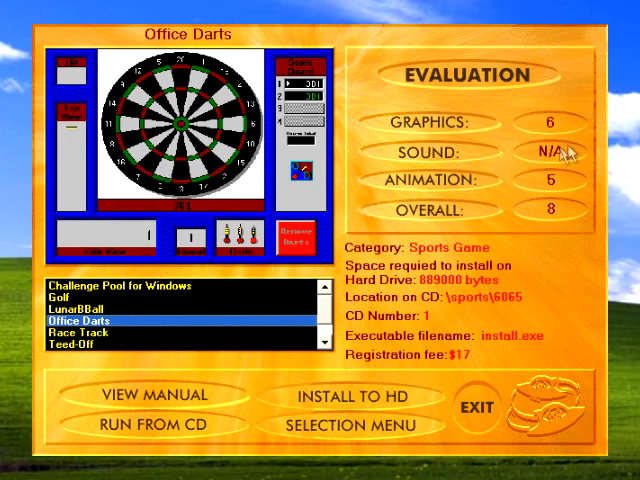
pyautogui.moveTo(550, 192)
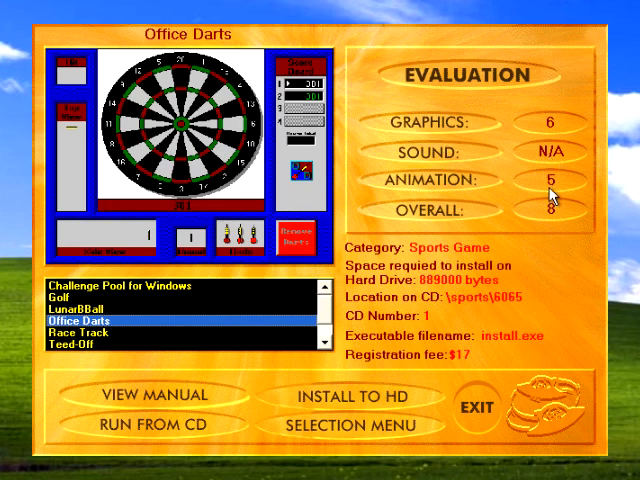
pyautogui.moveTo(536, 240)
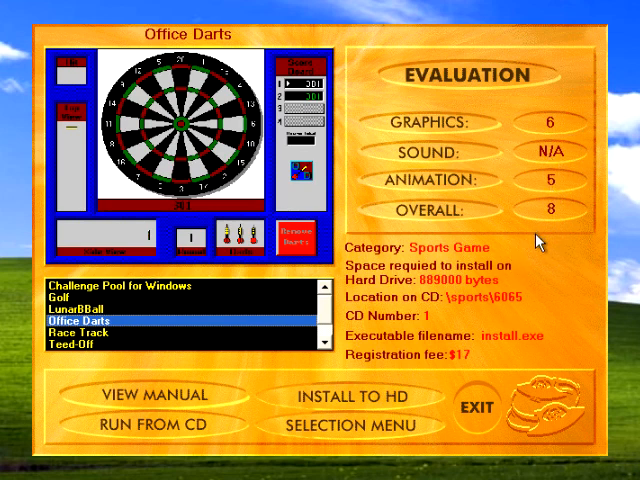
pyautogui.moveTo(528, 248)
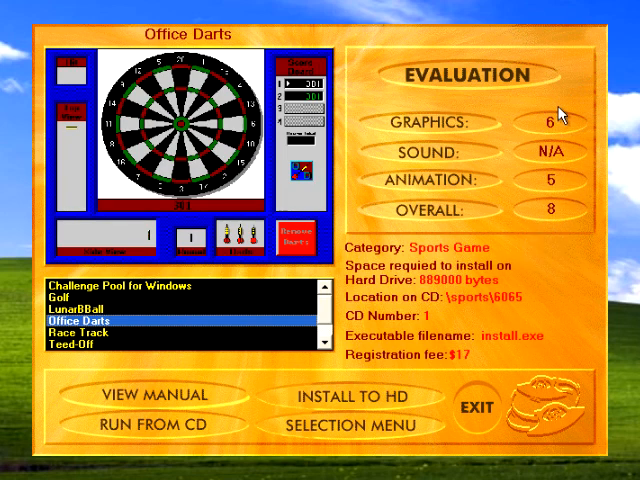
pyautogui.moveTo(576, 152)
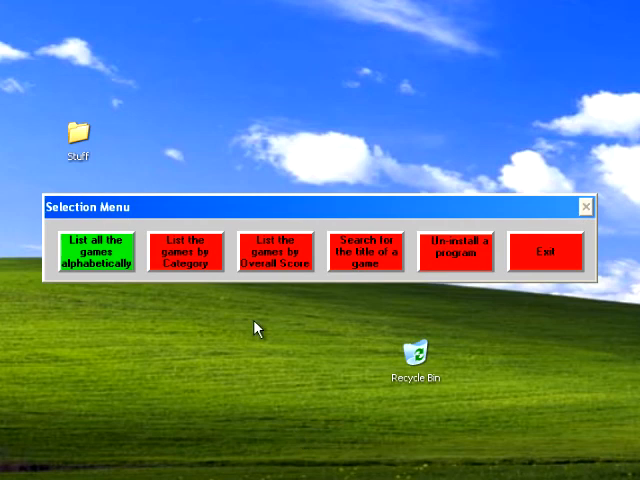
pyautogui.moveTo(476, 256)
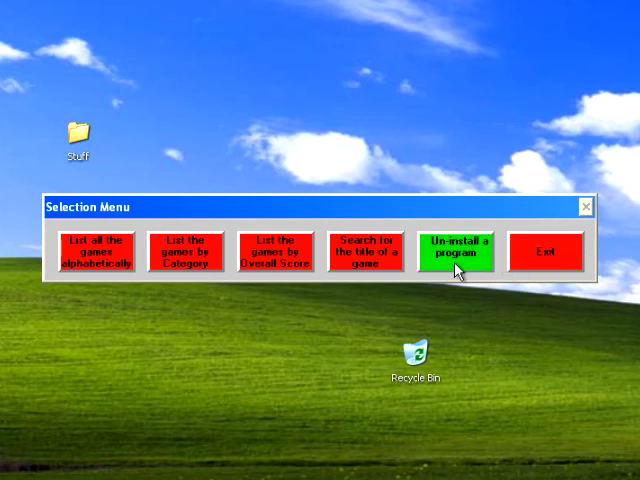
# Enter the Un-install List and dismiss the missing installation history notice
pyautogui.click(460, 252)
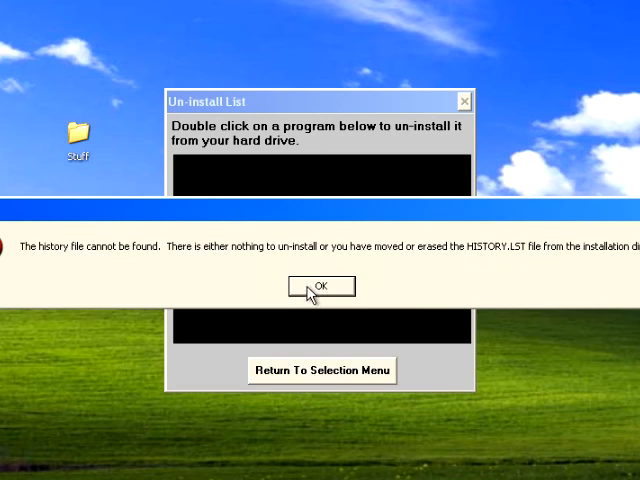
pyautogui.click(320, 284)
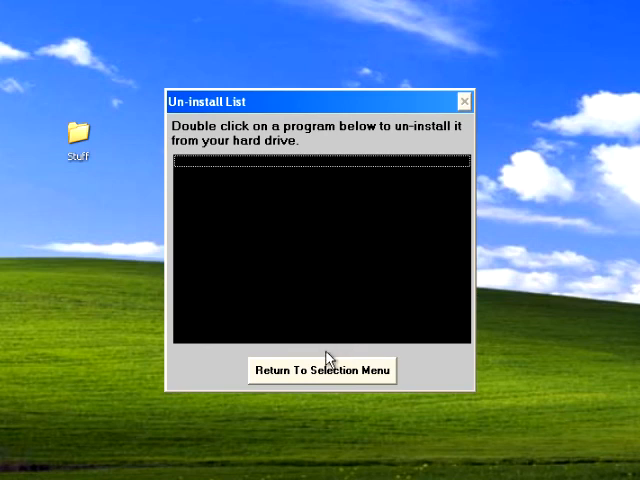
# Return to the Selection Menu and choose listing games by Overall Score
pyautogui.click(320, 370)
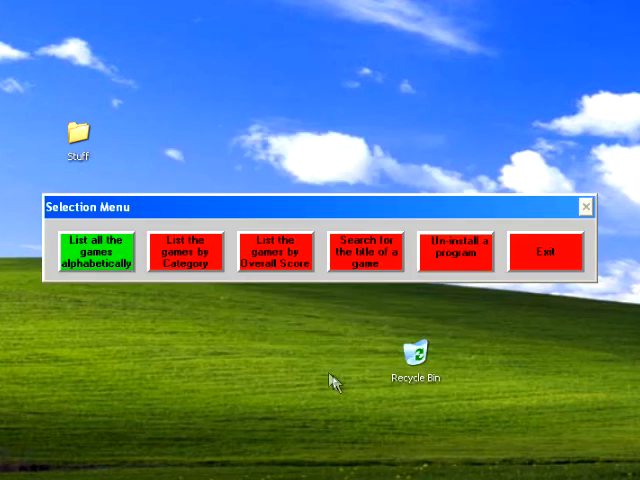
pyautogui.moveTo(468, 262)
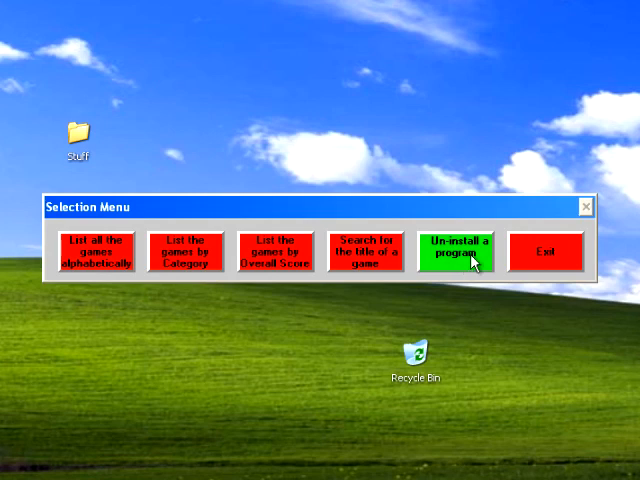
pyautogui.moveTo(532, 264)
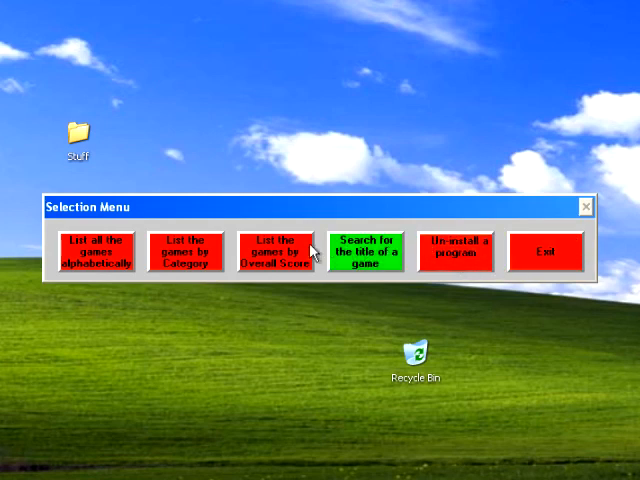
pyautogui.click(276, 252)
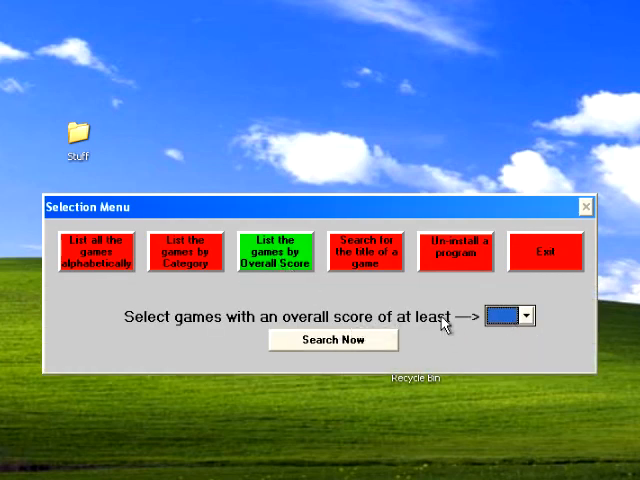